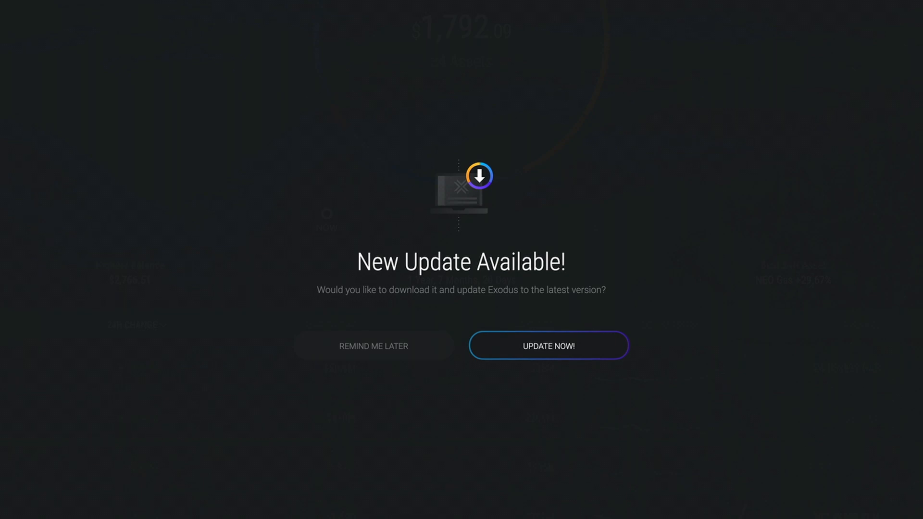
Postpone the Exodus update and view the 20.5.22 release notes.
click(547, 346)
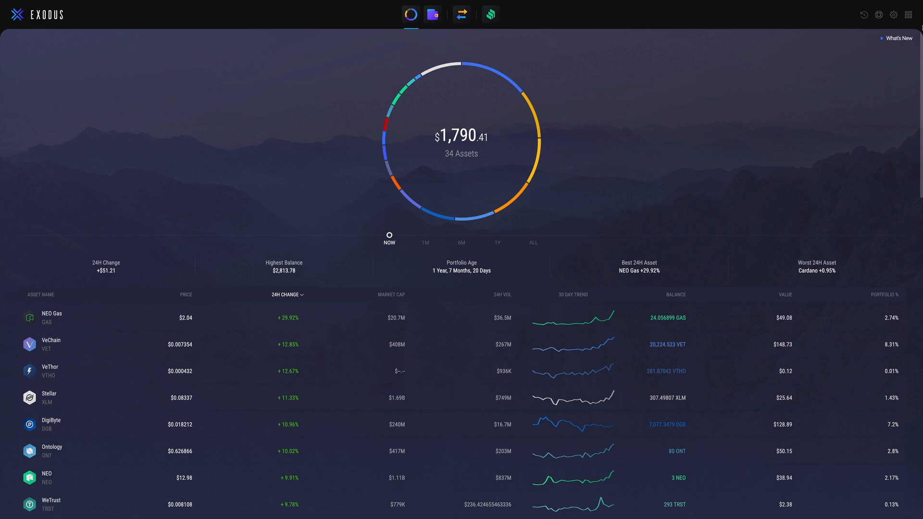
click(897, 38)
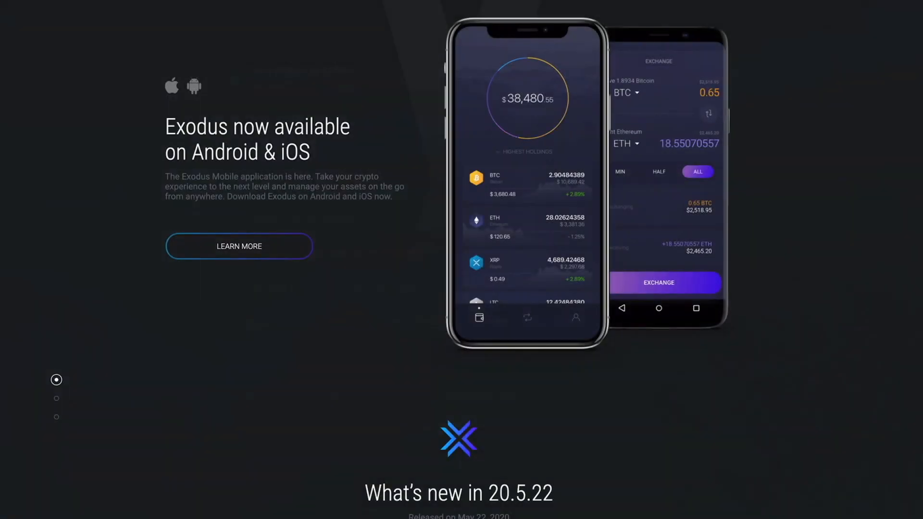
scroll(down, 3)
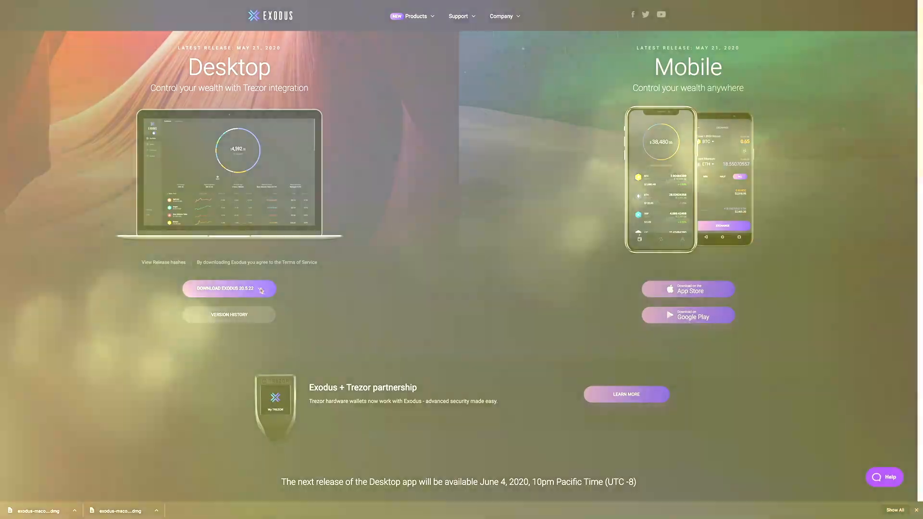
Download the Mac app for Exodus 20.5.22 from the website's download options.
click(228, 289)
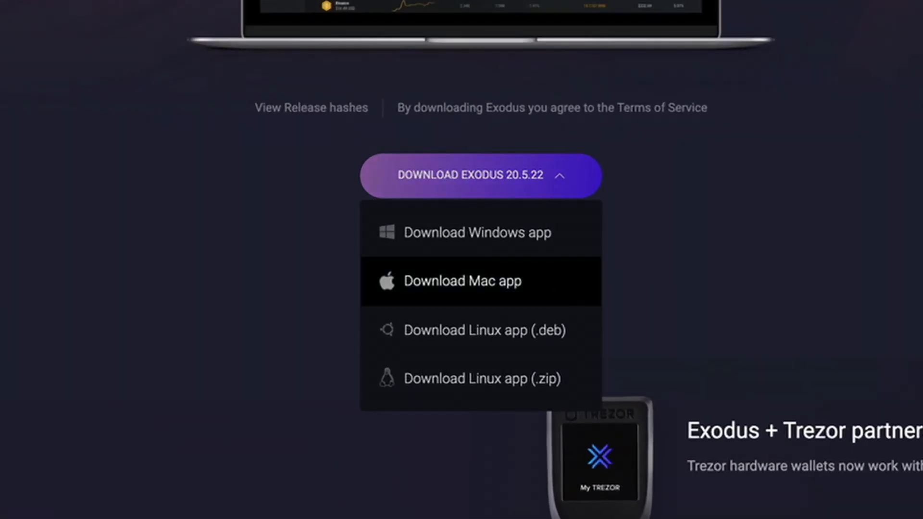
click(462, 281)
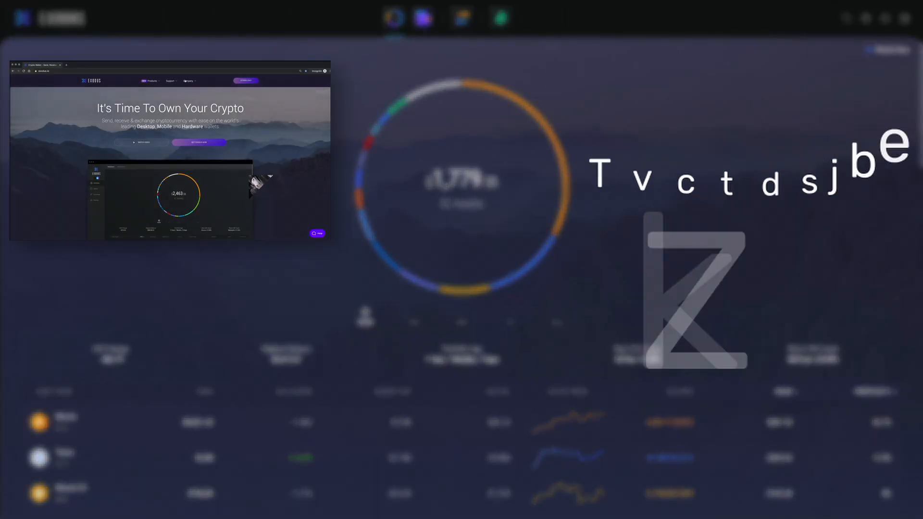
click(170, 81)
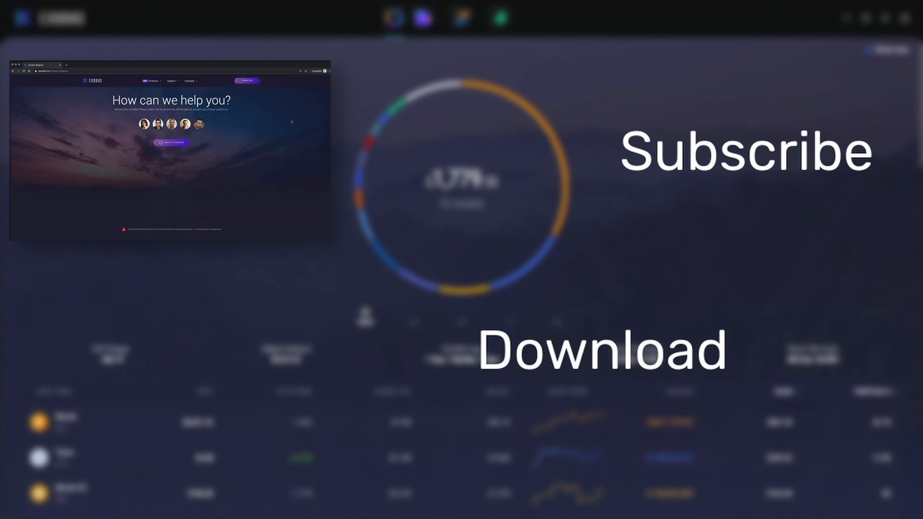
click(171, 143)
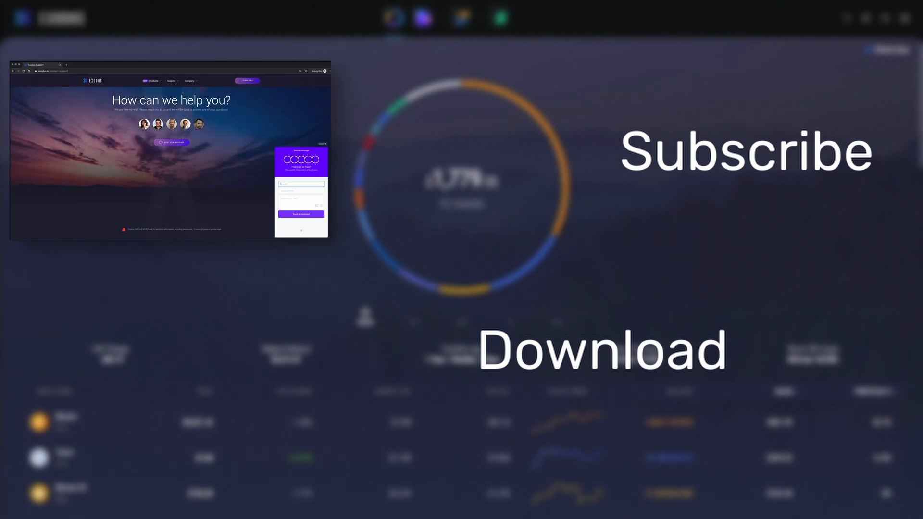